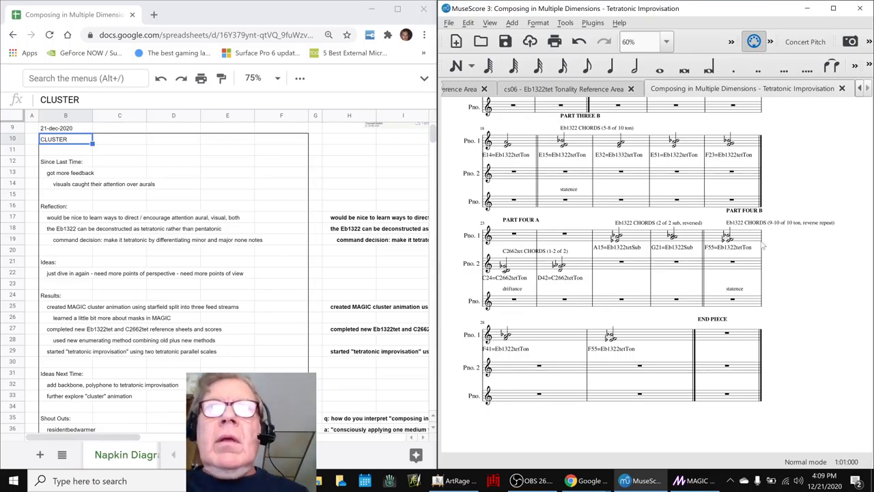
Jump the Tetratonic Improvisation score back to its title page and first measure.
click(511, 235)
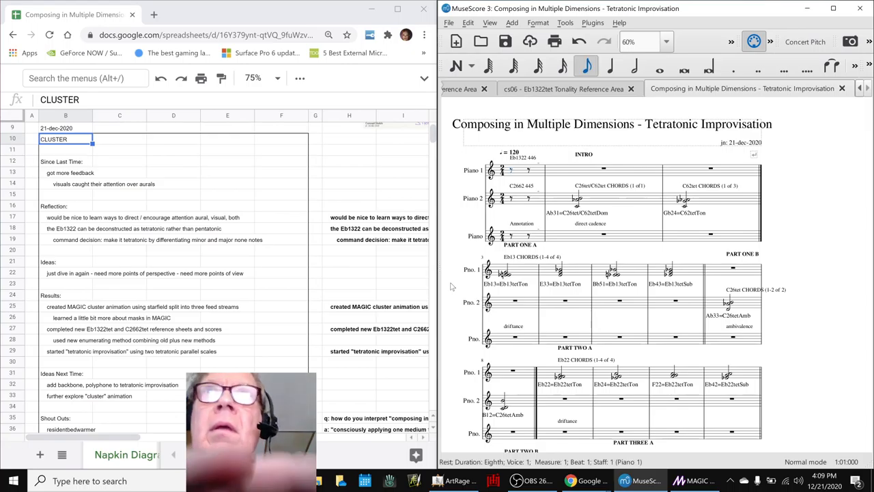
key(alt+tab)
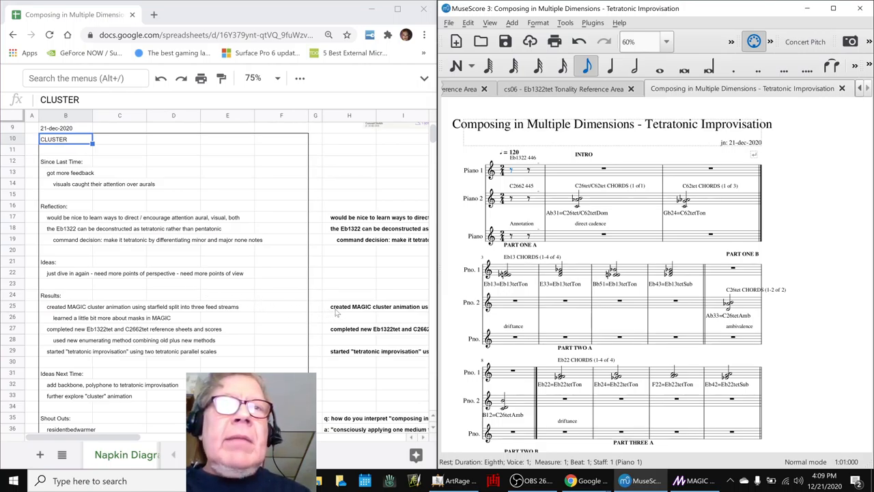
click(349, 306)
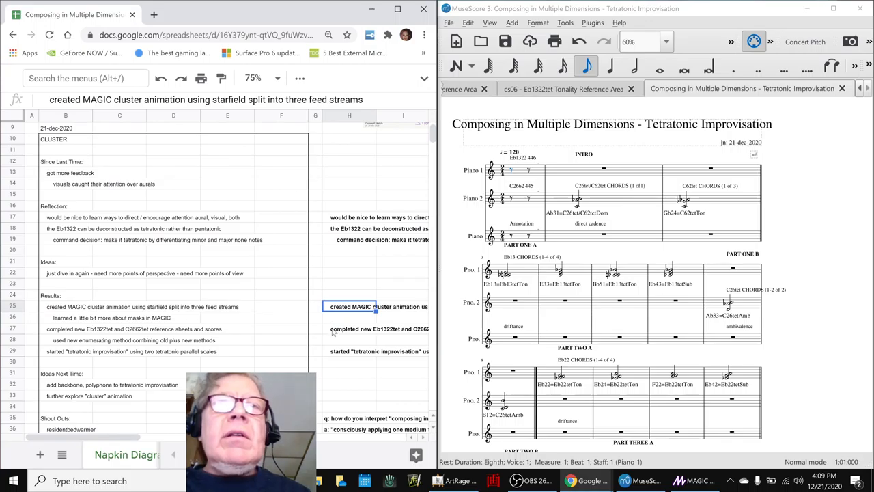
click(362, 329)
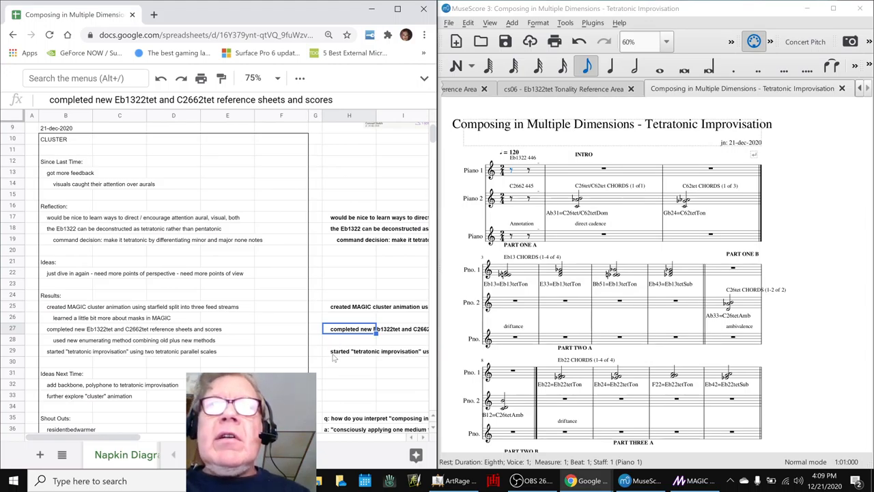
click(367, 352)
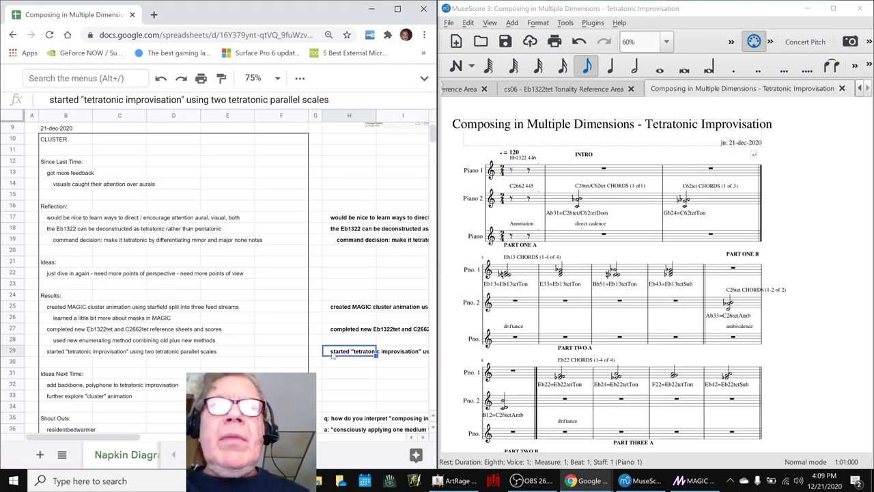
scroll(down, 3)
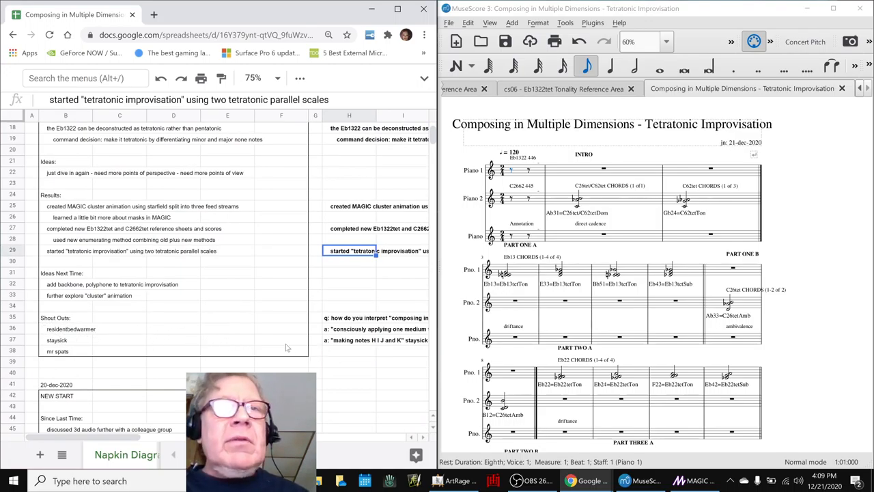
click(369, 318)
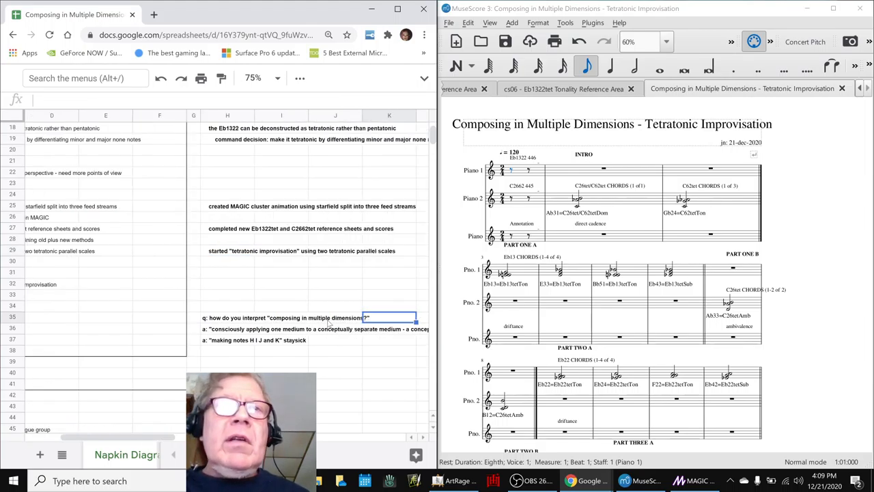
click(227, 318)
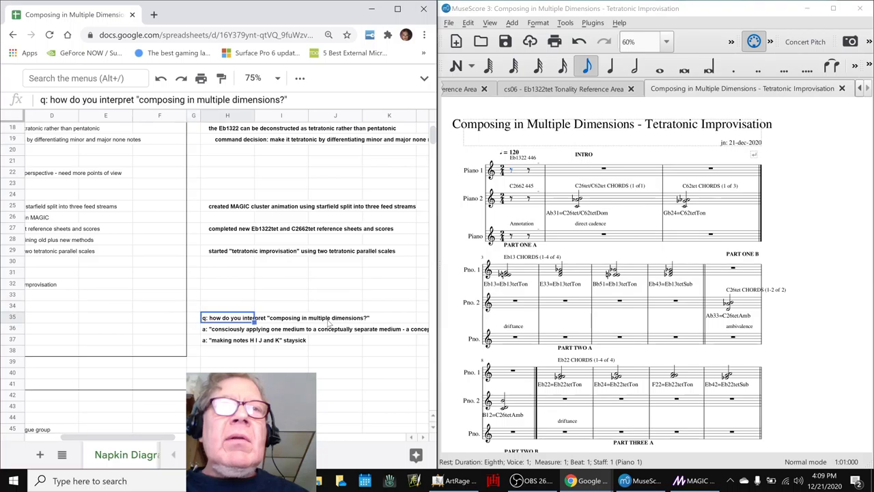
click(228, 328)
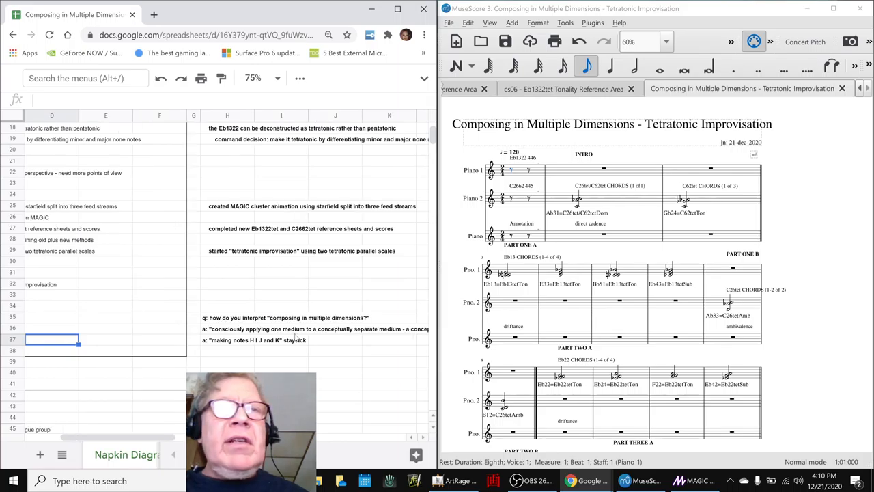
click(105, 340)
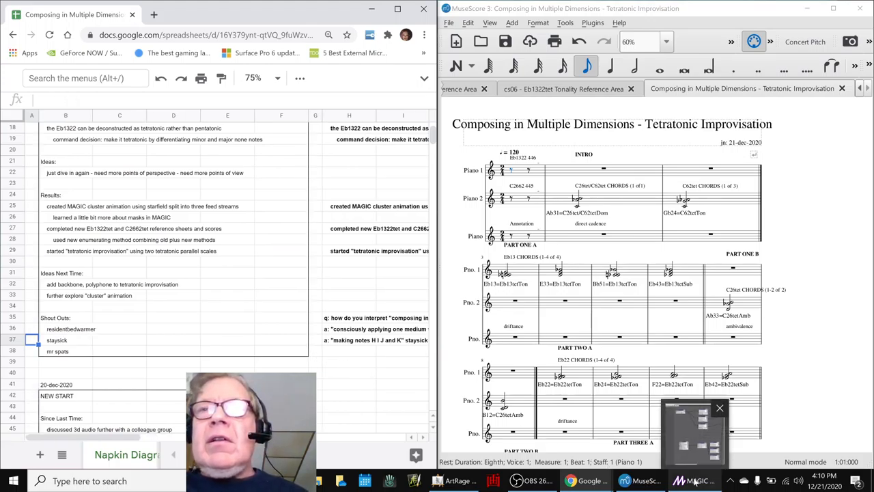
Bring up the MAGIC Cluster patch, move the preview lower, and maximize the editor.
click(694, 481)
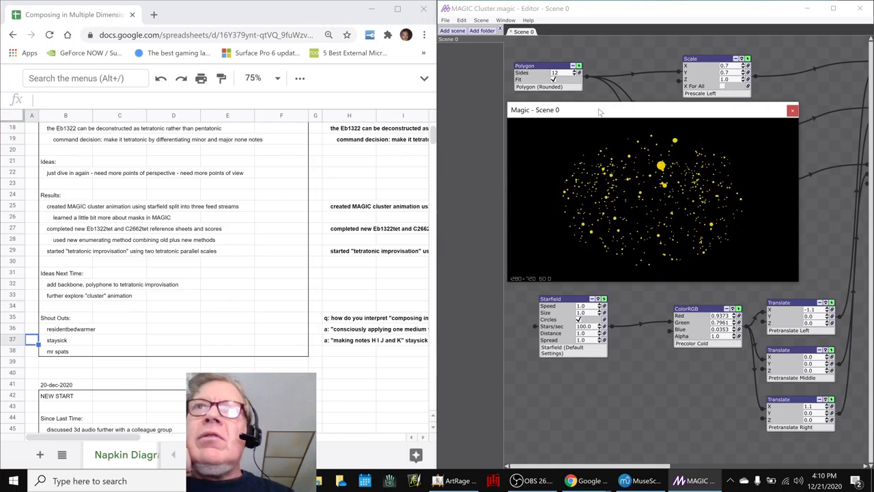
drag(599, 110, 604, 253)
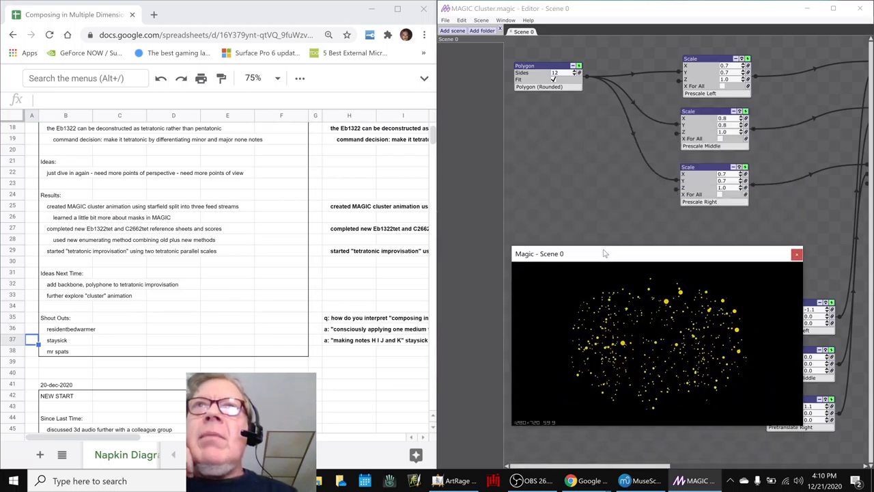
click(833, 6)
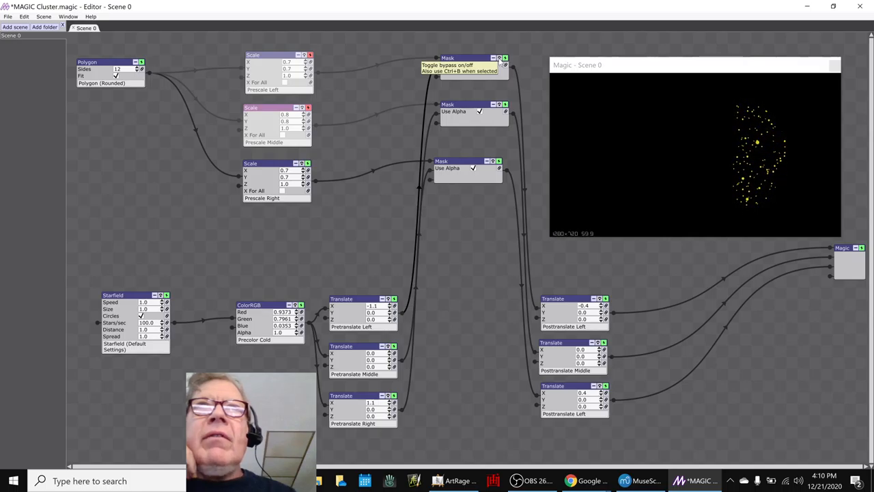
Un-bypass the Mask and Scale nodes, then bring the ArtRage concept sketch forward.
click(507, 55)
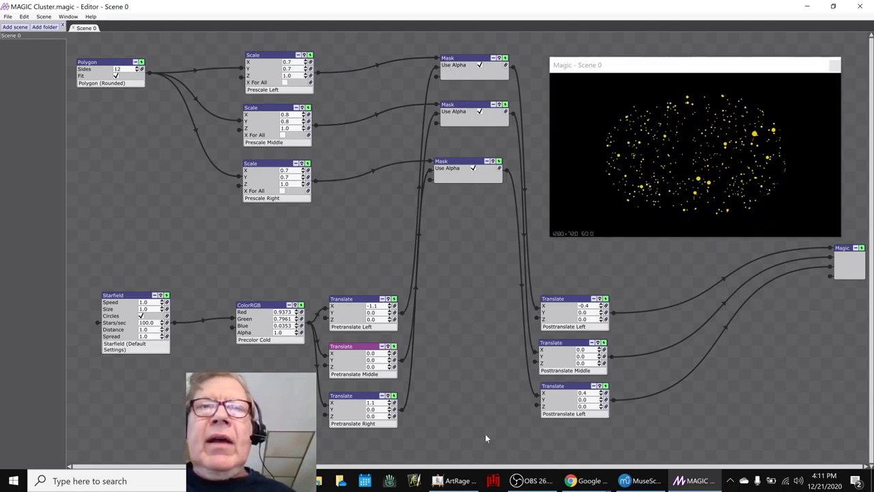
click(462, 479)
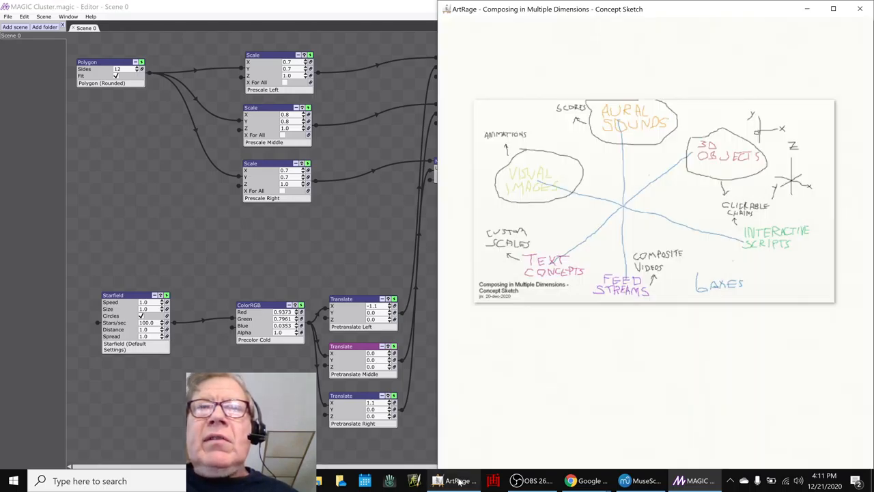
mouse_move(704, 371)
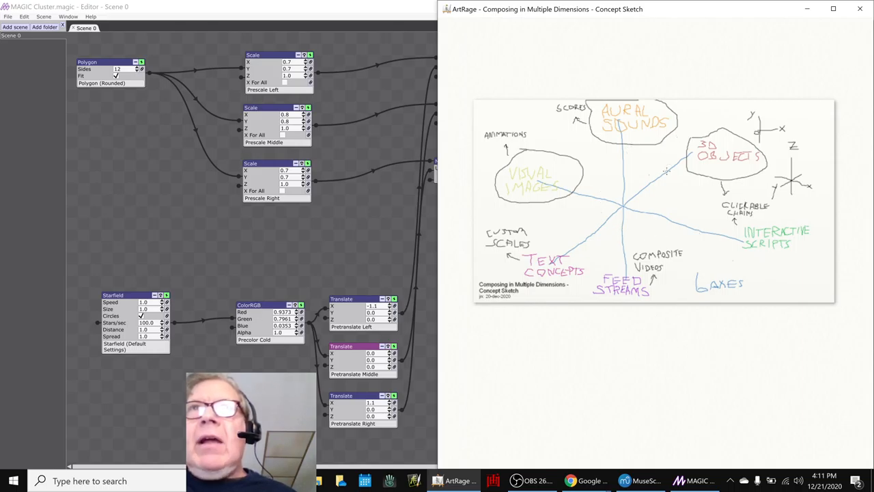
mouse_move(861, 179)
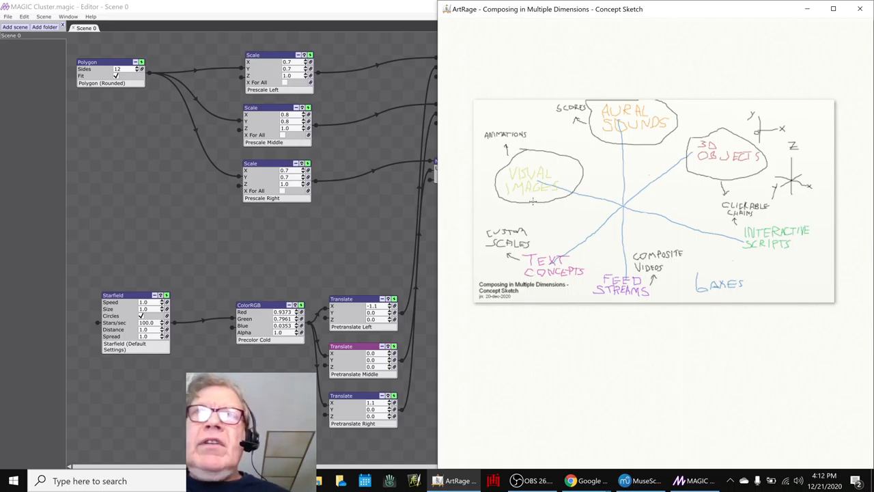
mouse_move(607, 127)
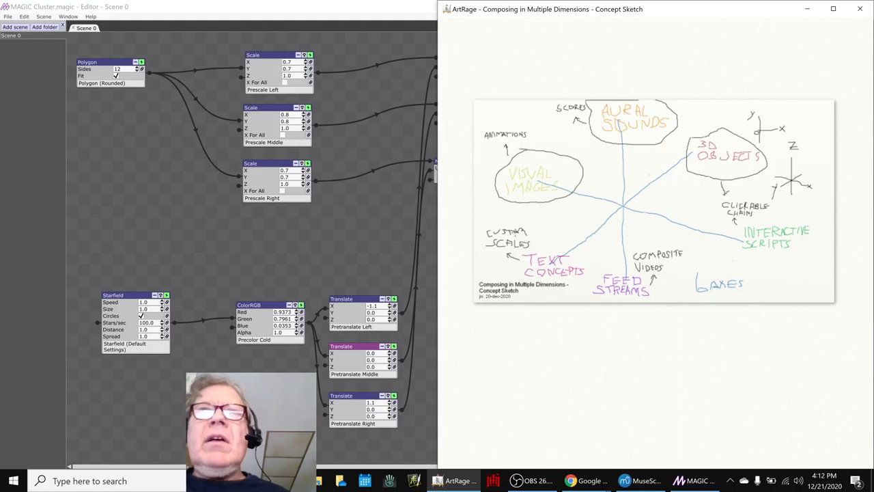
mouse_move(632, 193)
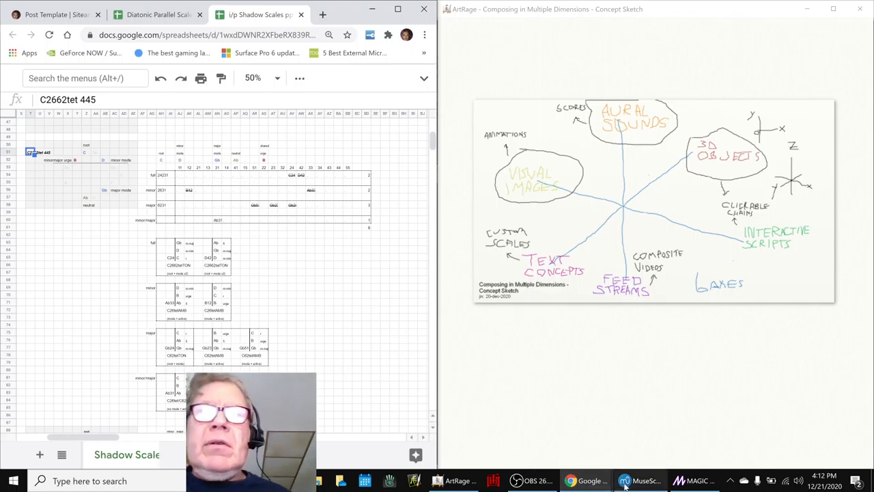
Show the cs05 C2662tet Tonality Reference Area score, scrolled to its scale and chord staves.
click(641, 481)
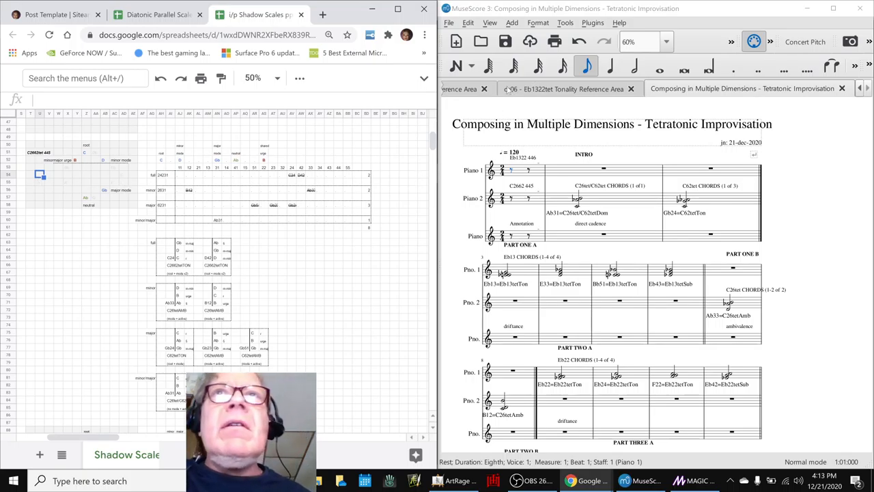
click(498, 88)
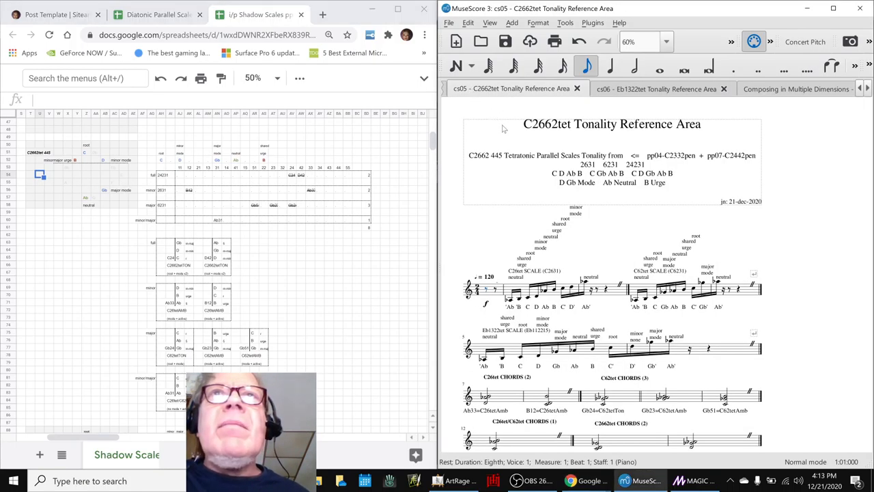
mouse_move(515, 202)
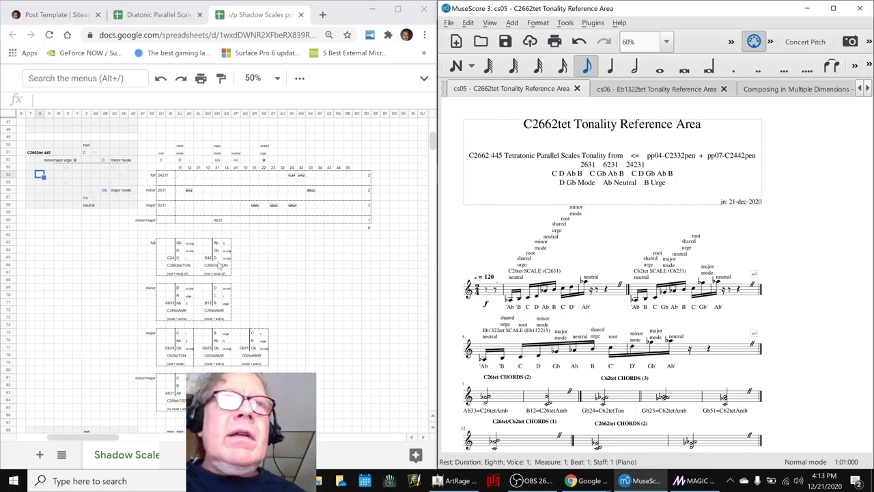
scroll(down, 3)
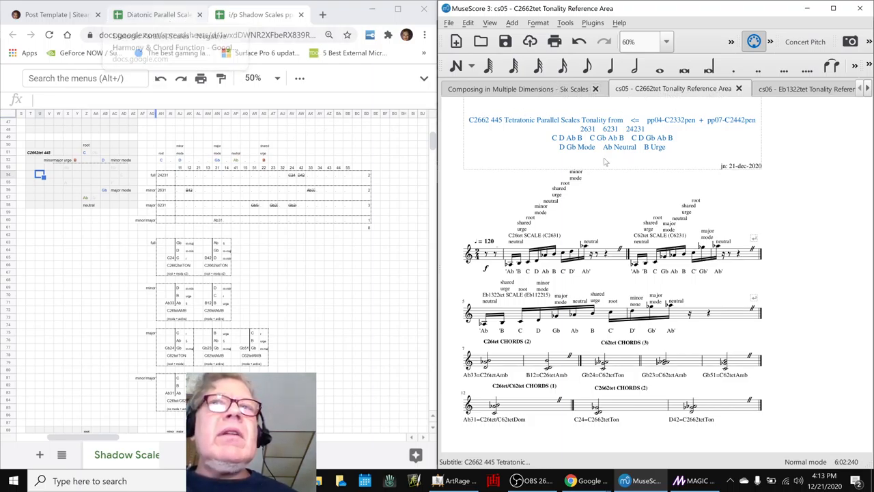
Look over the cs06 Eb1322tet reference score, then switch to the session notes.
click(795, 88)
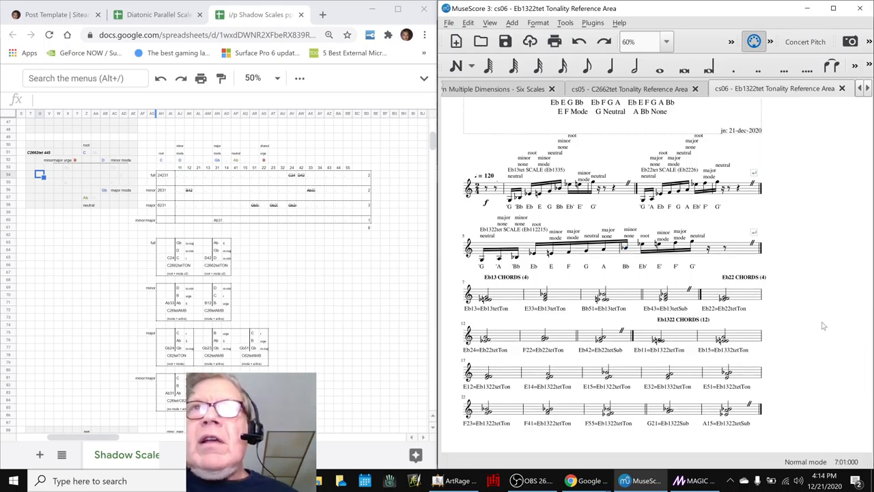
mouse_move(804, 335)
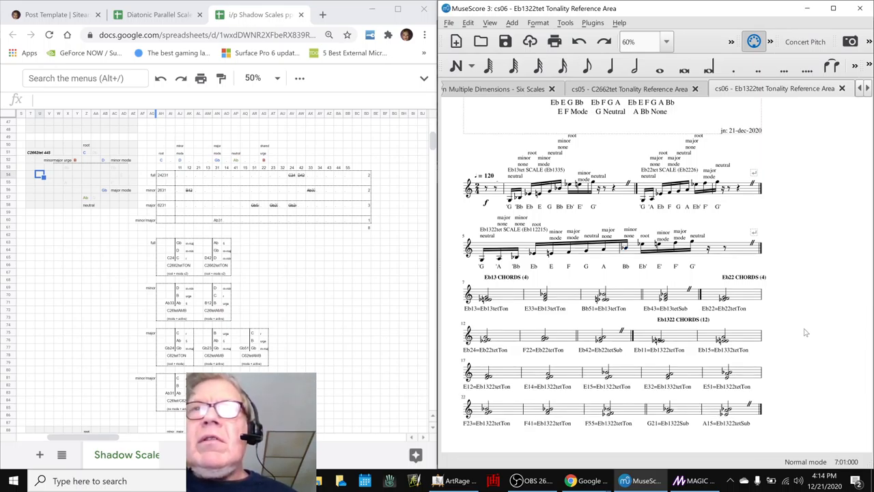
mouse_move(646, 395)
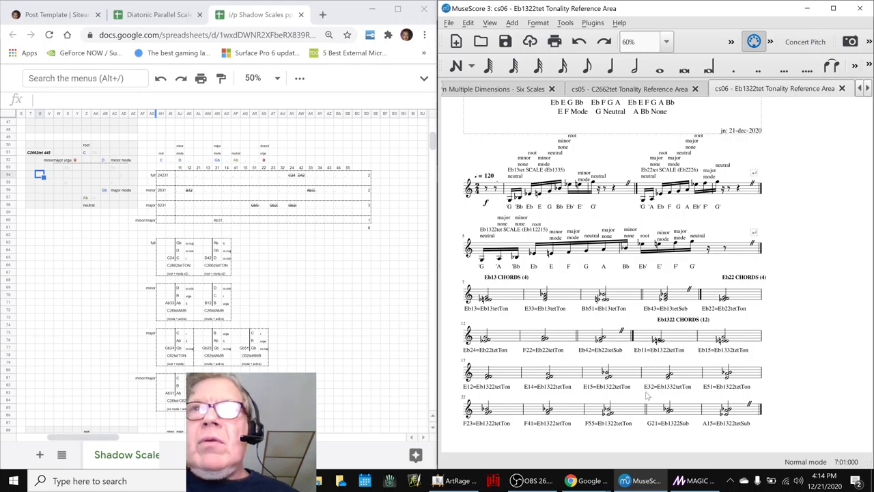
mouse_move(776, 135)
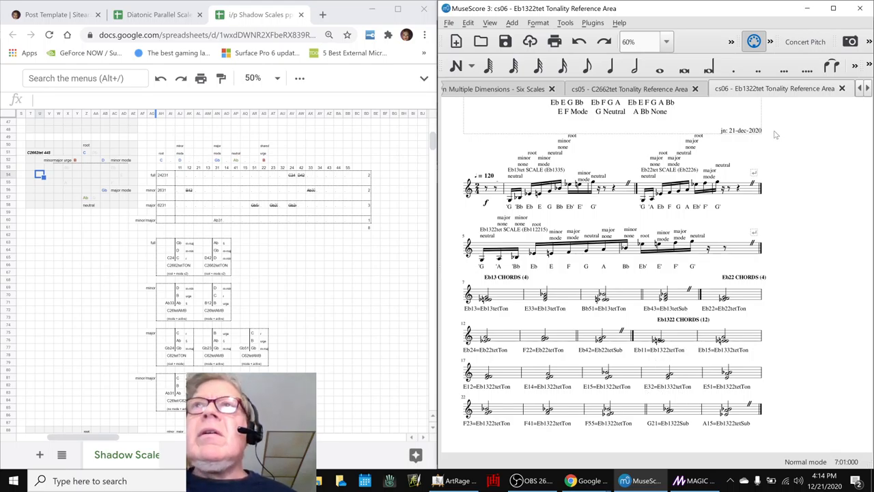
key(alt+tab)
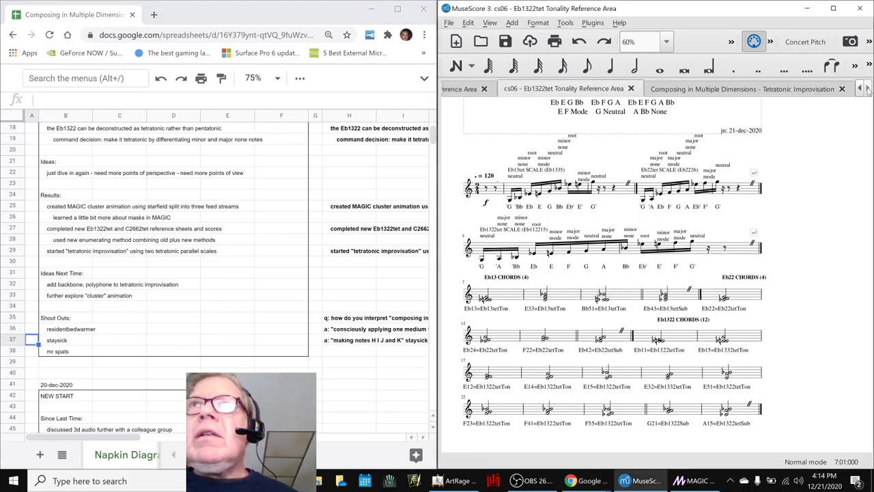
On the Tetratonic Improvisation score, select the Eb1322 446 label and cadence annotation, then play.
click(751, 88)
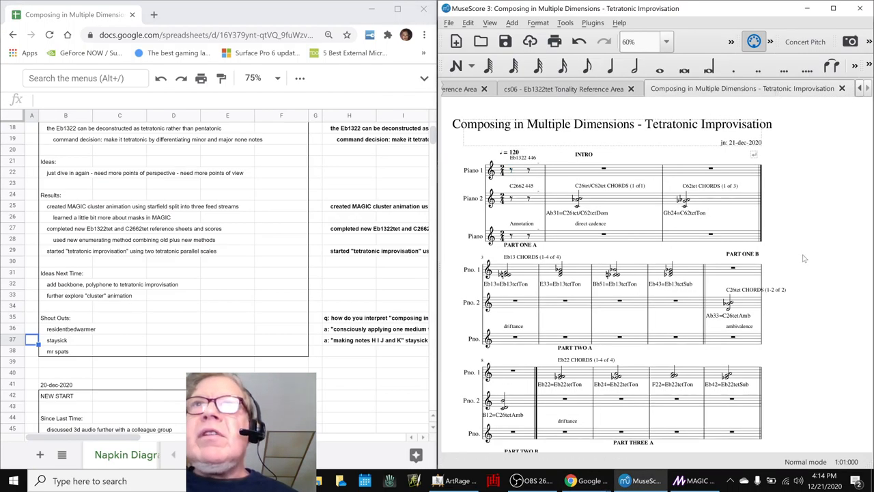
click(521, 187)
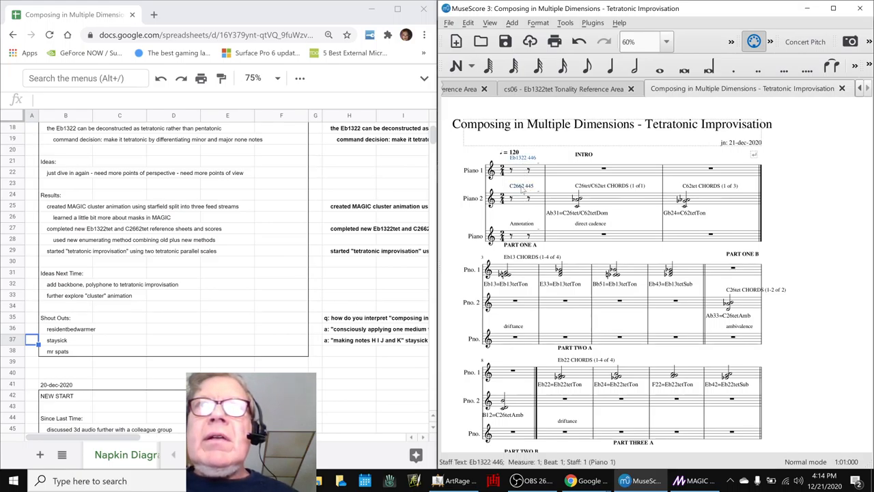
click(591, 223)
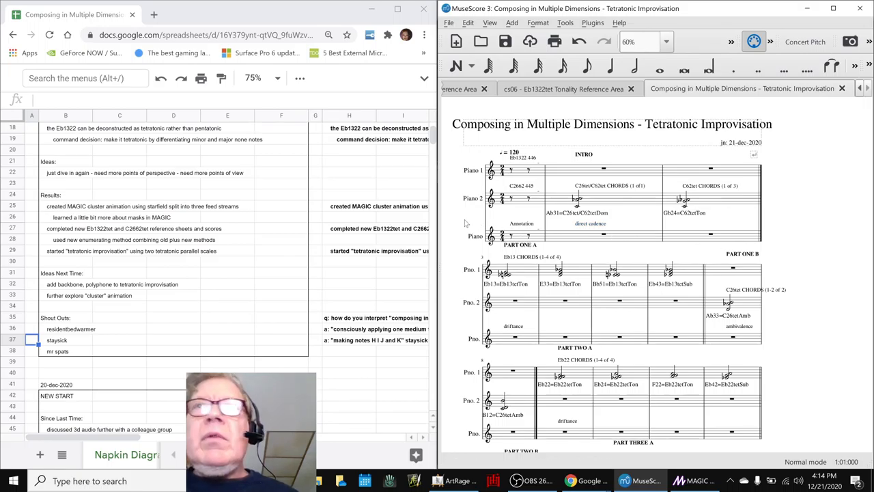
click(585, 67)
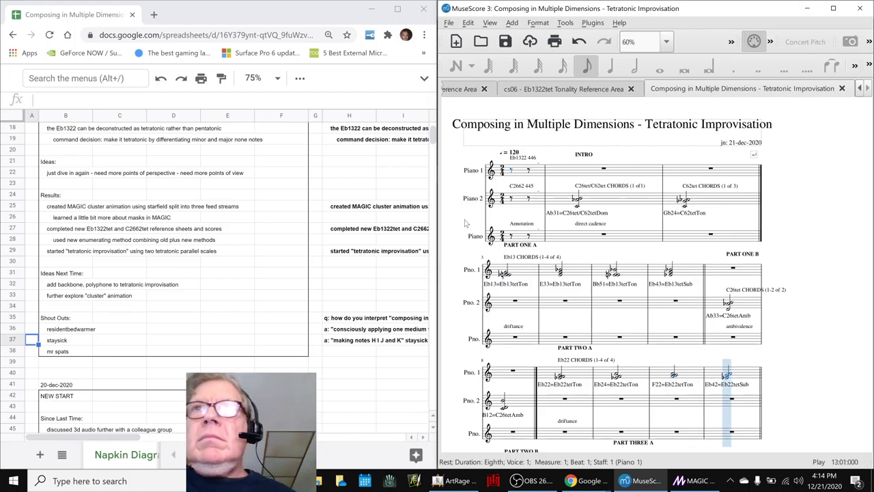
Scroll through parts three and four of the improvisation score during playback.
scroll(down, 3)
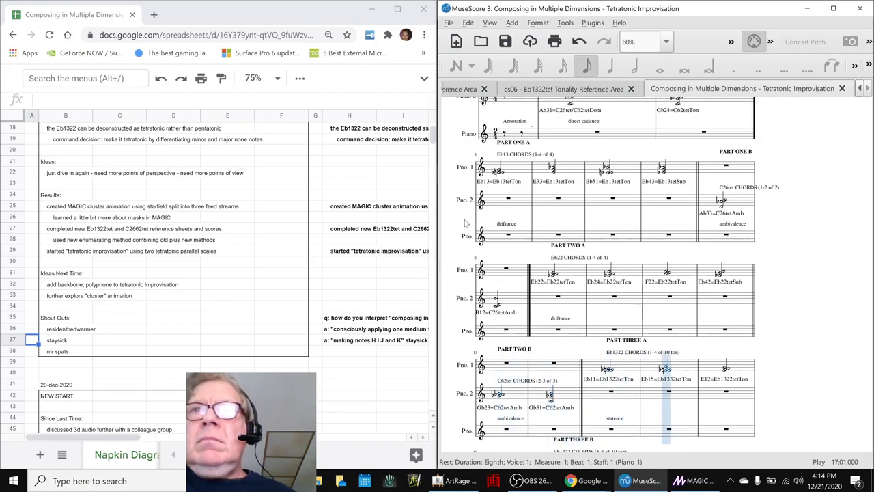
scroll(down, 3)
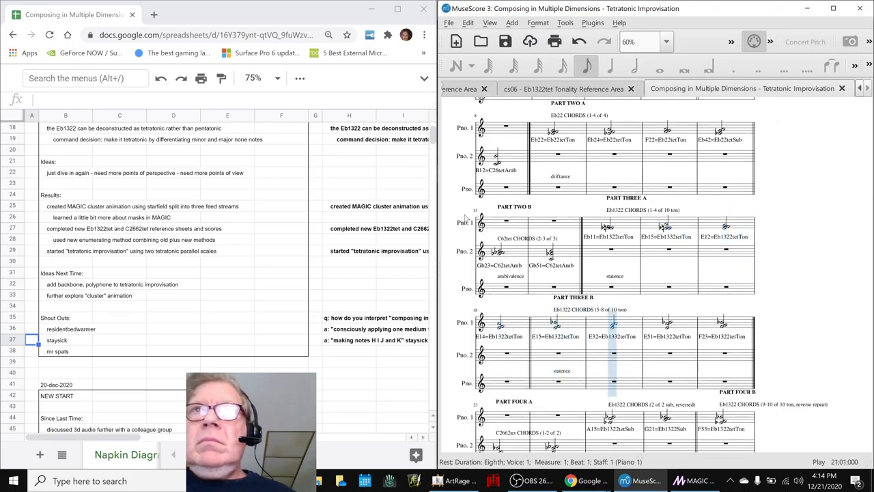
scroll(down, 3)
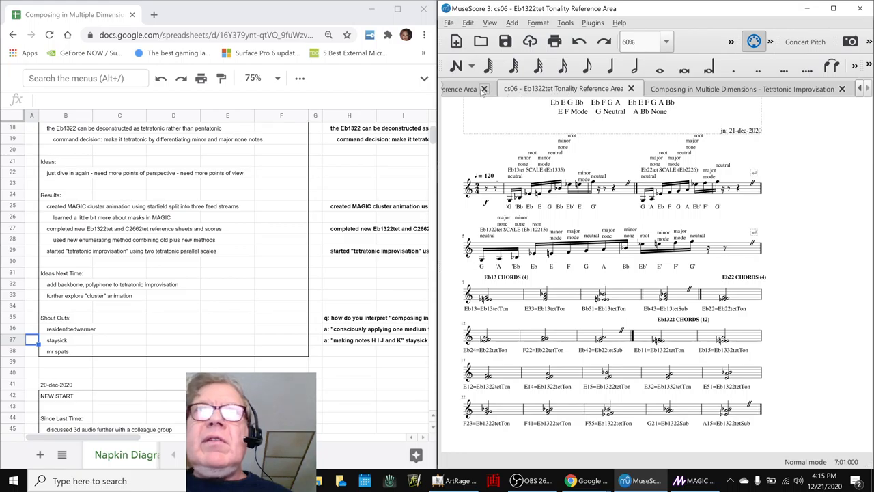
Flip through the C2662tet and Eb1322tet scores, then select measure 26 in the improvisation score.
click(512, 88)
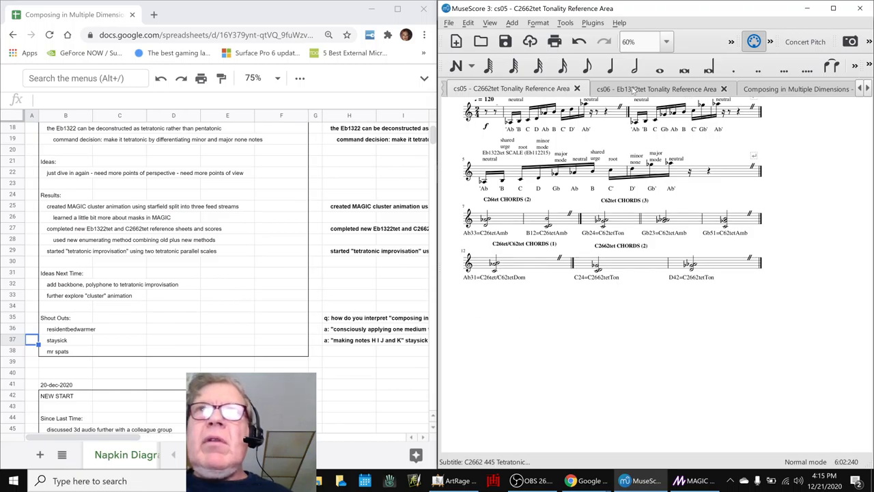
click(656, 88)
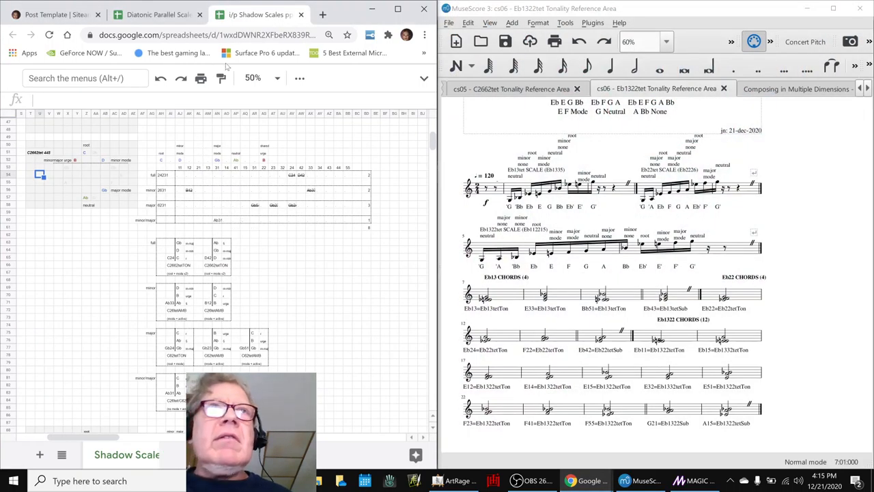
mouse_move(256, 14)
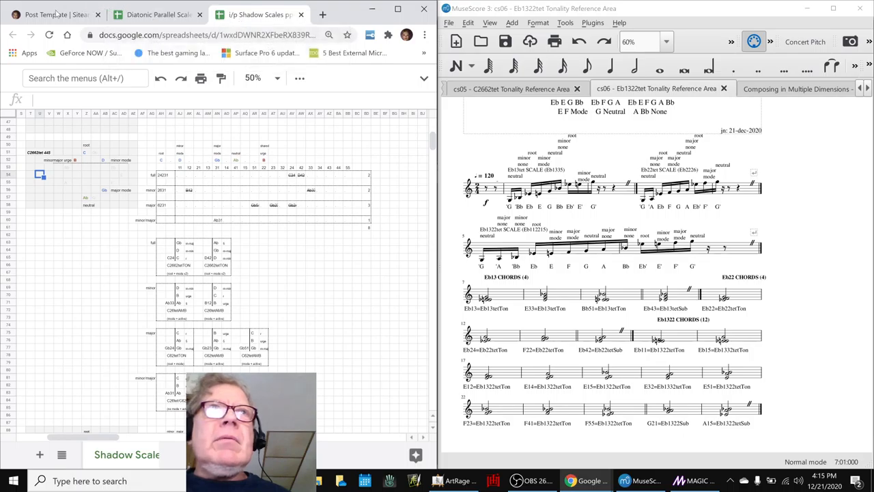
click(745, 88)
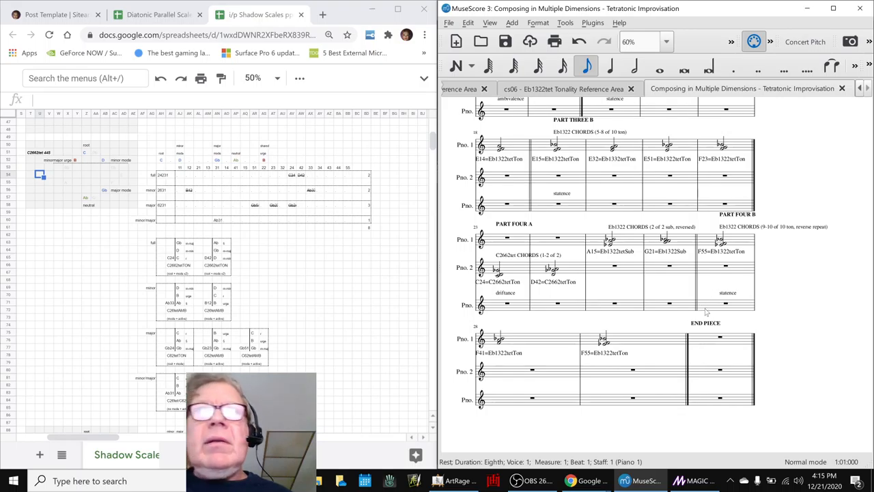
click(736, 303)
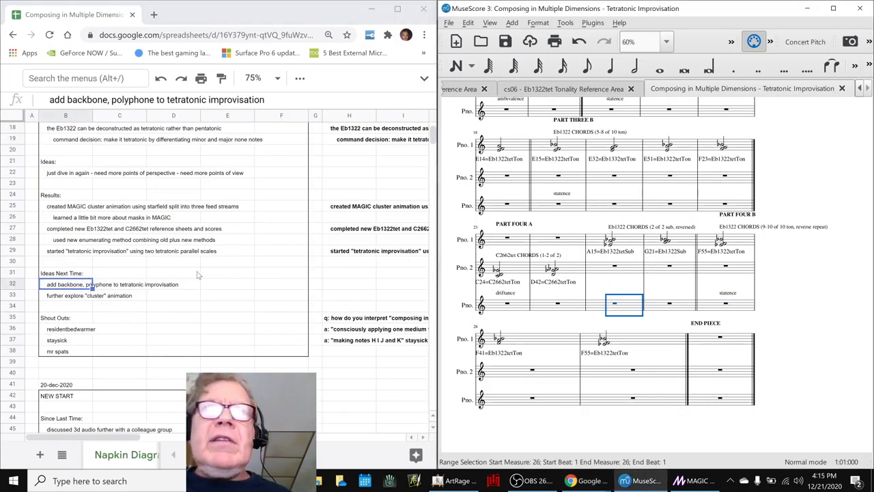
click(89, 295)
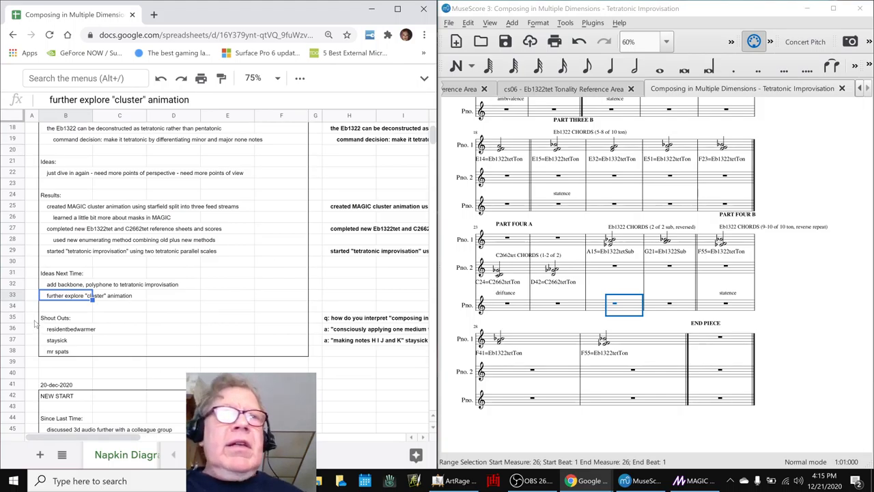
click(56, 341)
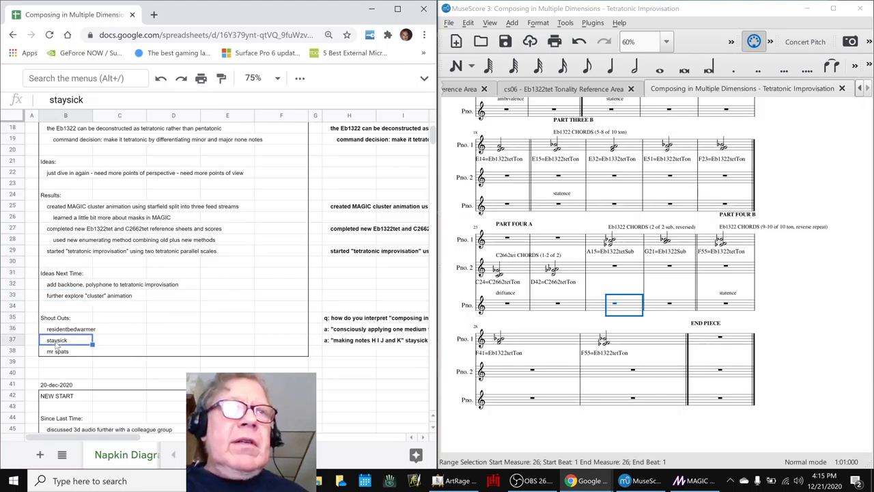
click(58, 351)
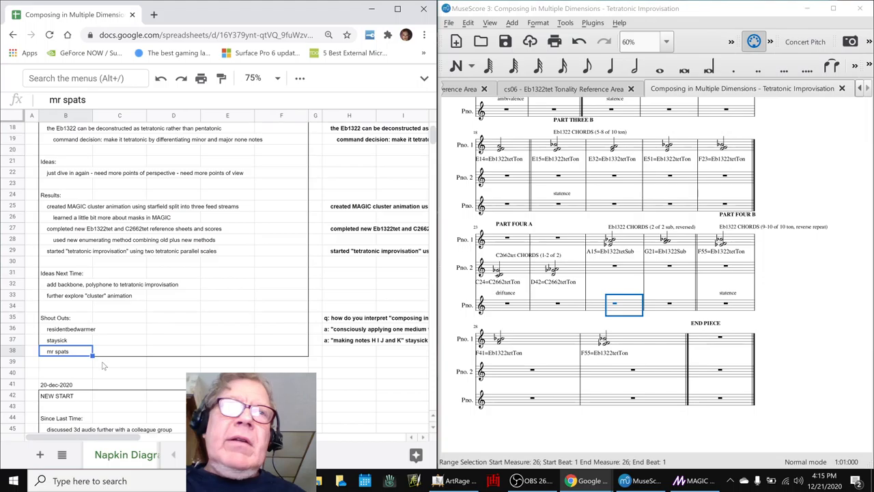